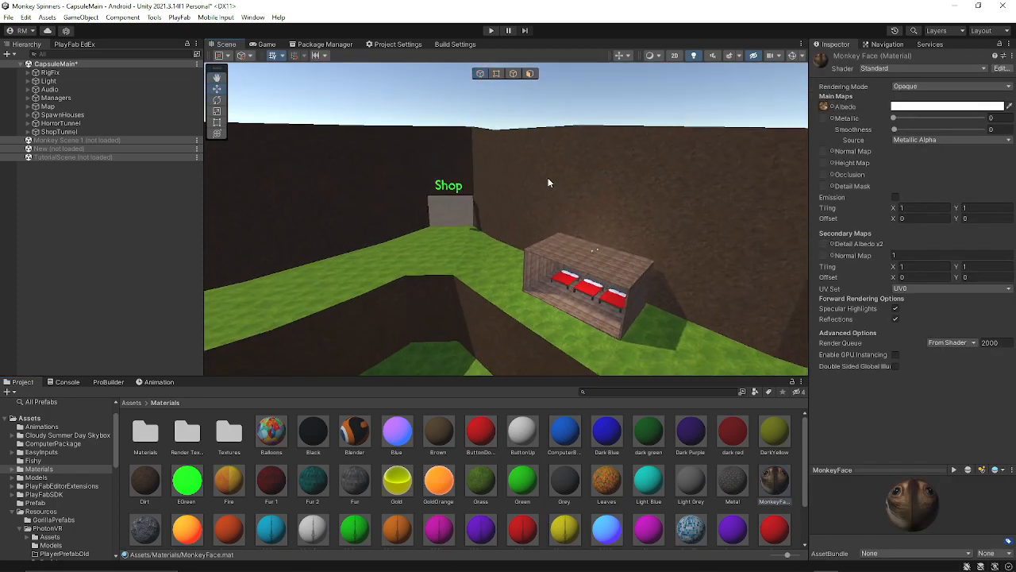
Step: Review the Button Up and Computer Blue materials, then pick the red material for the roof cube
{"action": "left_click", "coordinate": [522, 436]}
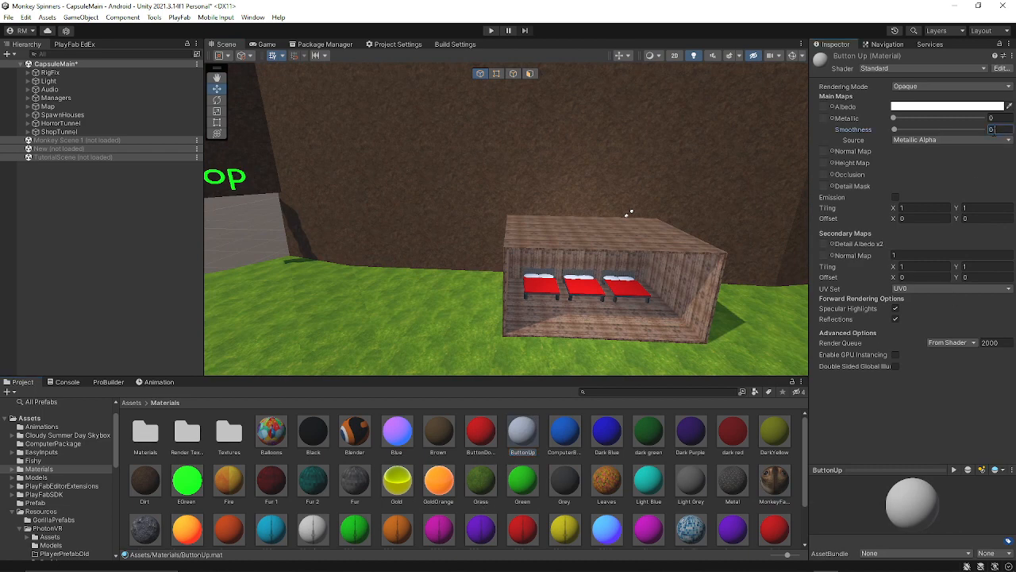
{"action": "left_click", "coordinate": [565, 432]}
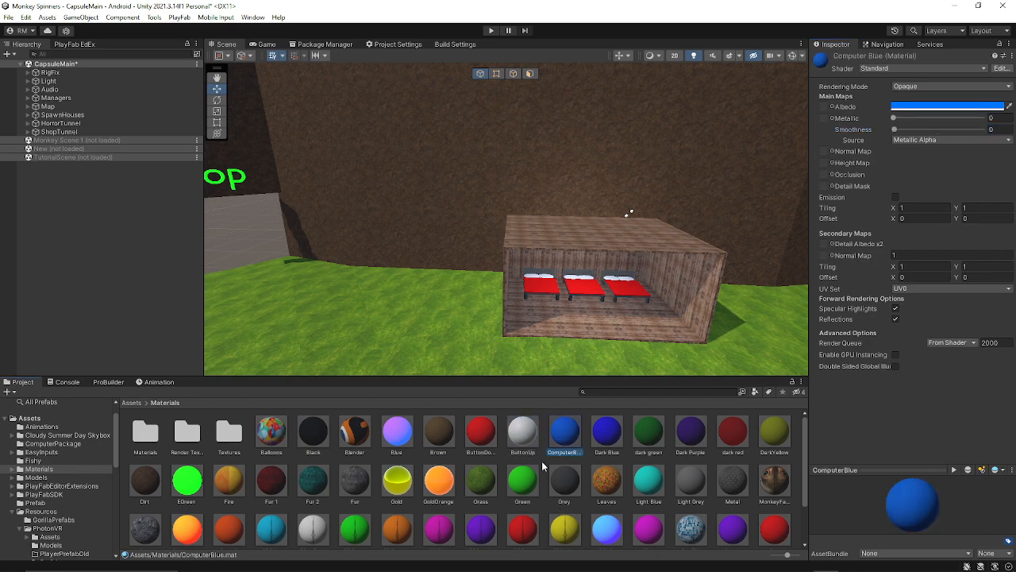
{"action": "left_click", "coordinate": [523, 432]}
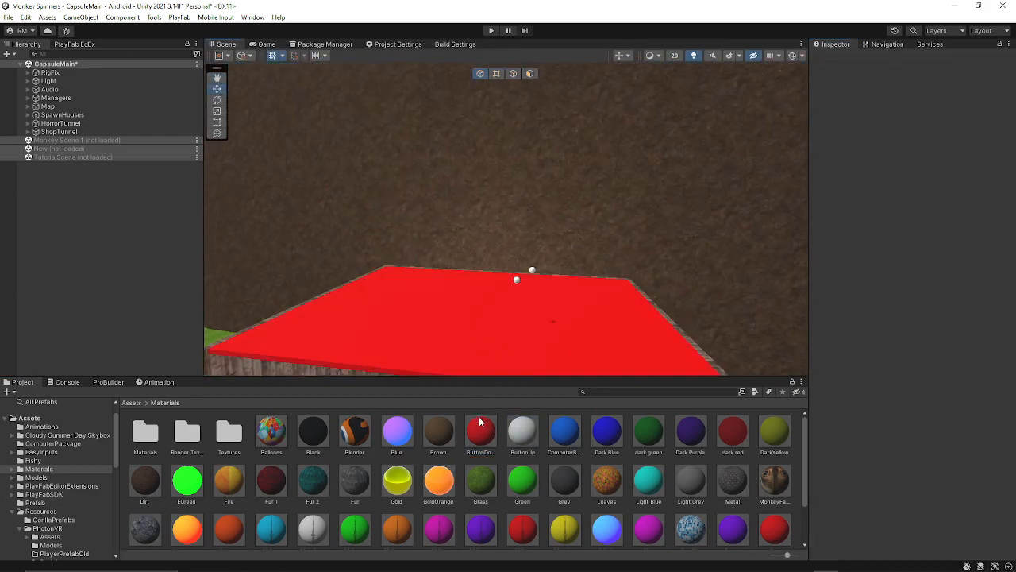
{"action": "left_click", "coordinate": [481, 432]}
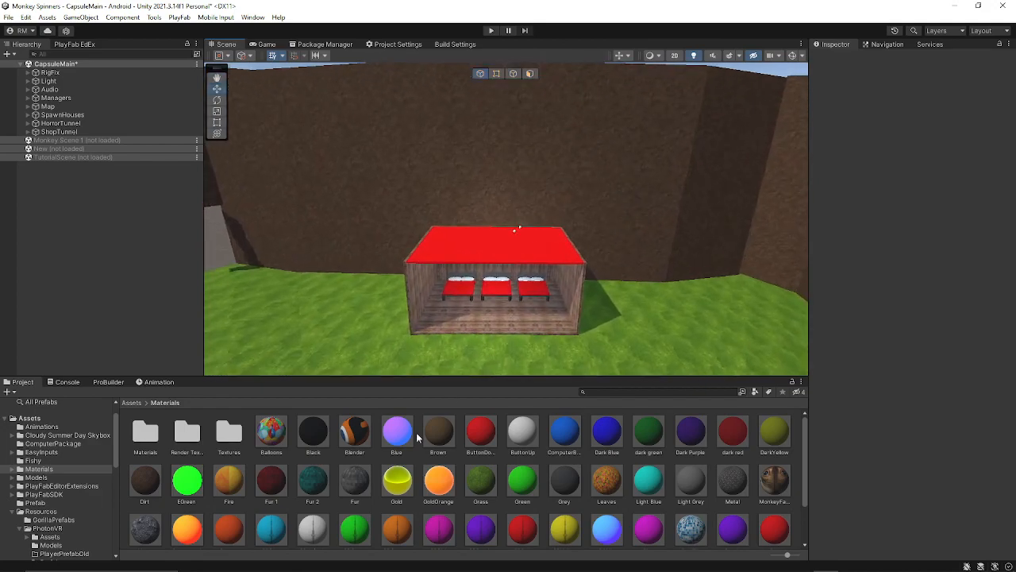
Step: Expand SpareHouses to show the green-topped building and inspect the Fire material's properties
{"action": "left_click", "coordinate": [397, 479]}
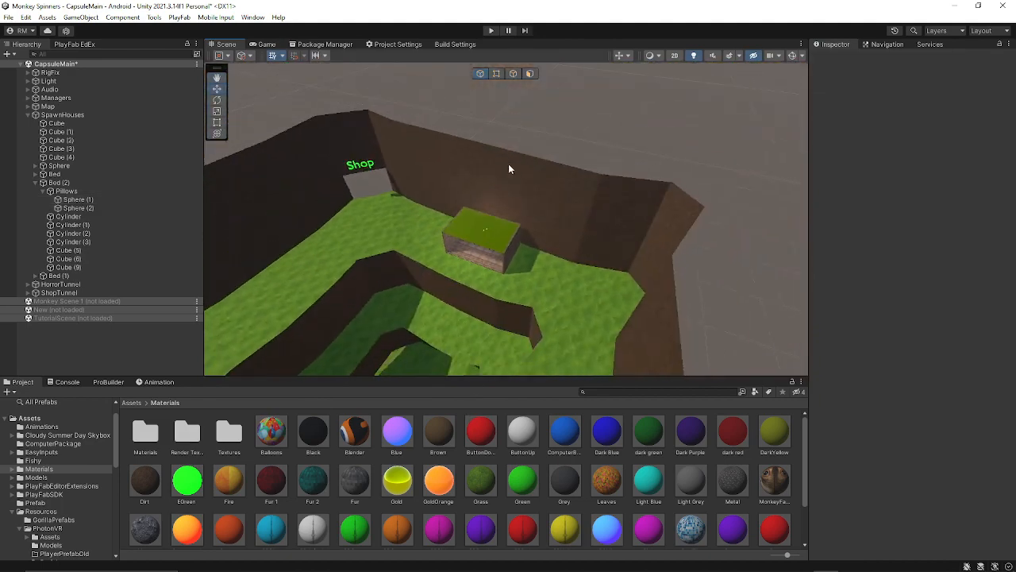
{"action": "left_click", "coordinate": [229, 480]}
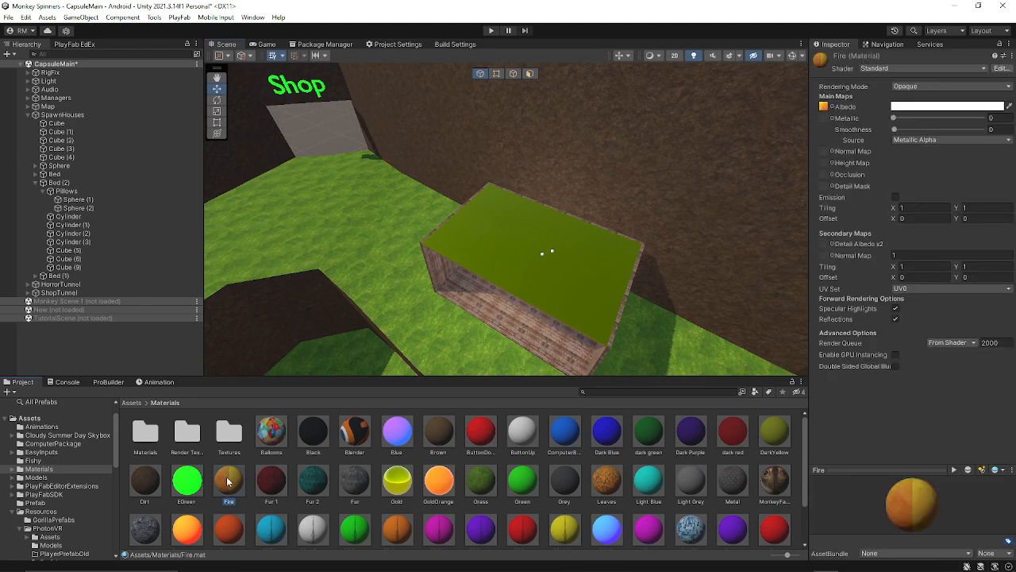